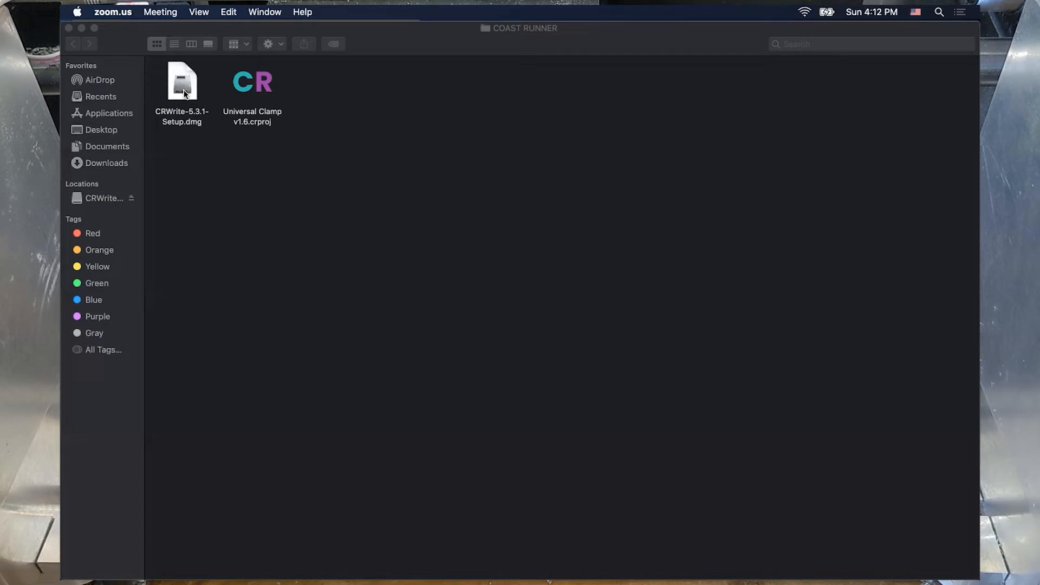
- Open CRWrite-5.3.1-Setup.dmg and replace the older CRWrite in Applications with the newer one
left_click(182, 82)
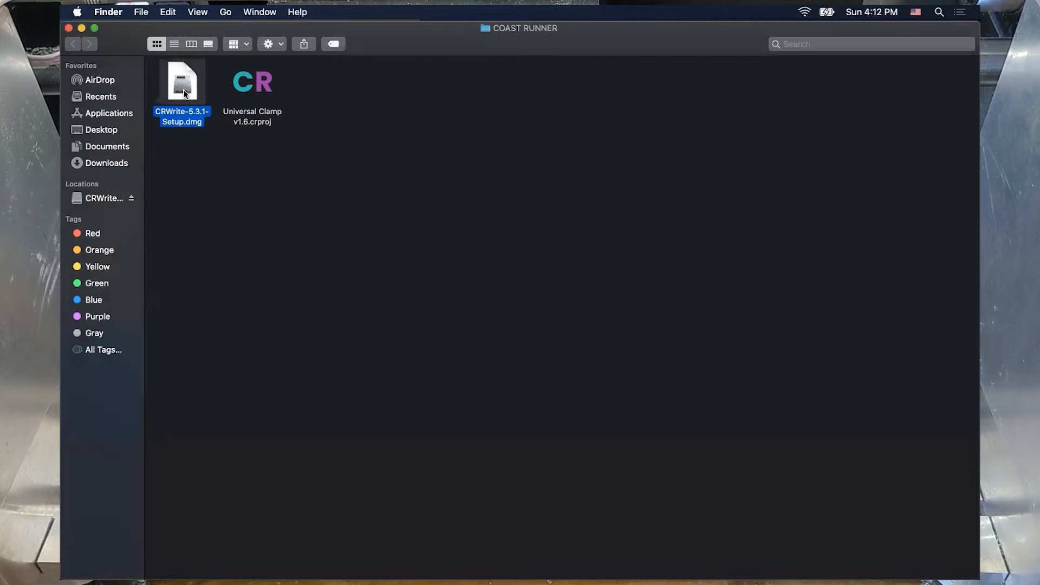
double_click(182, 81)
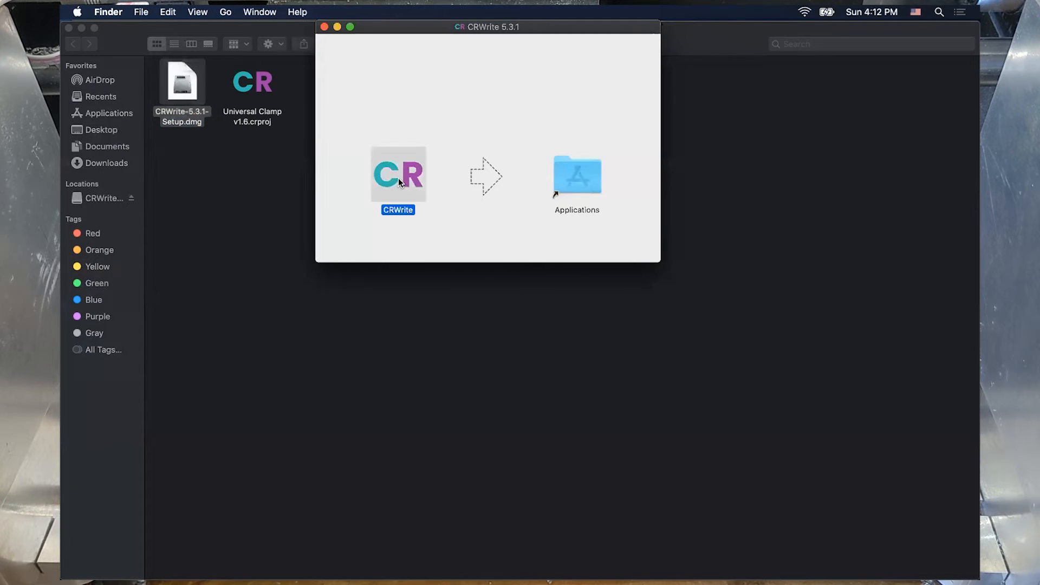
mouse_move(584, 186)
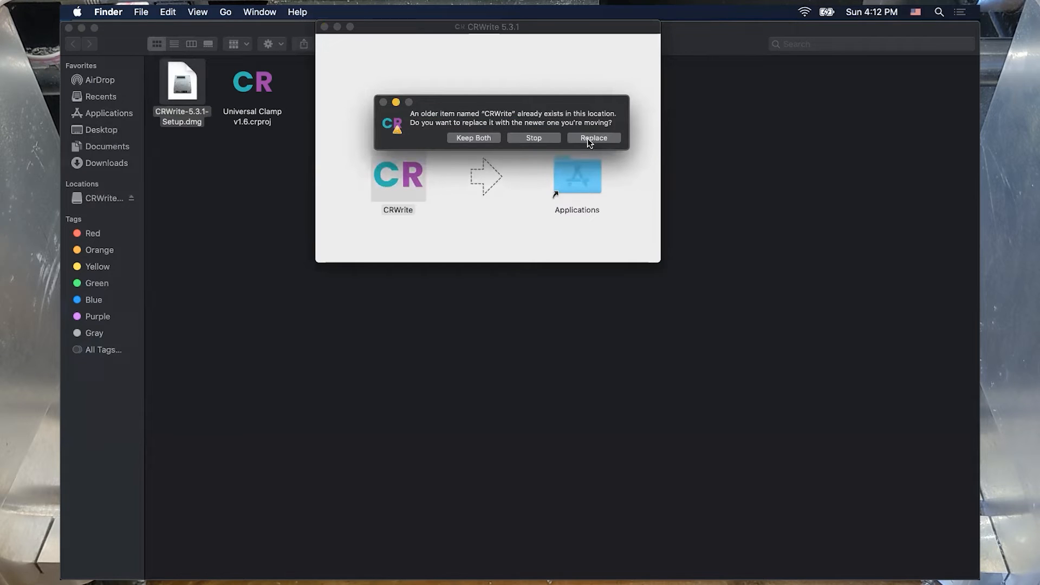
left_click(592, 138)
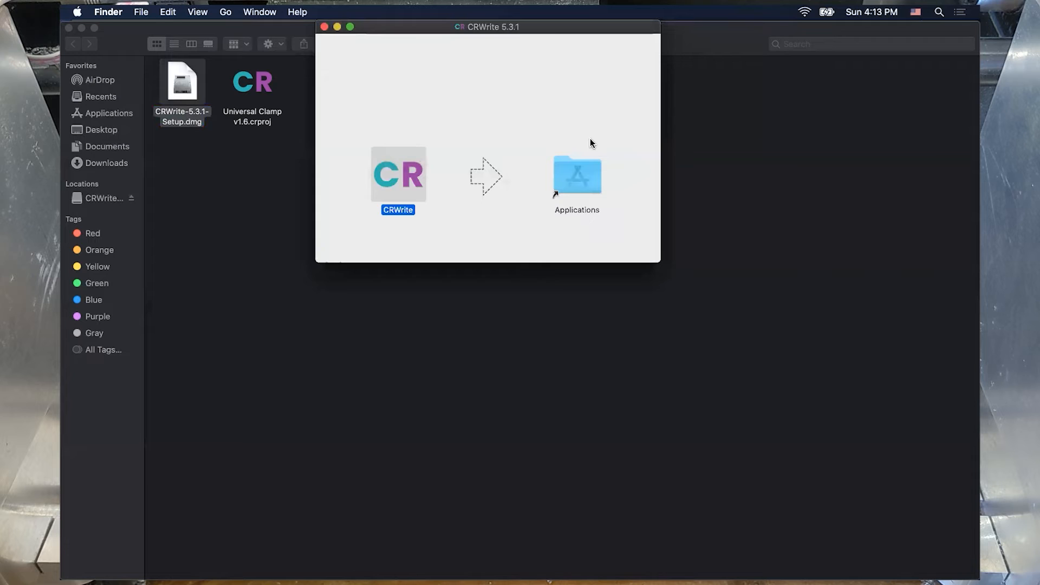
mouse_move(604, 125)
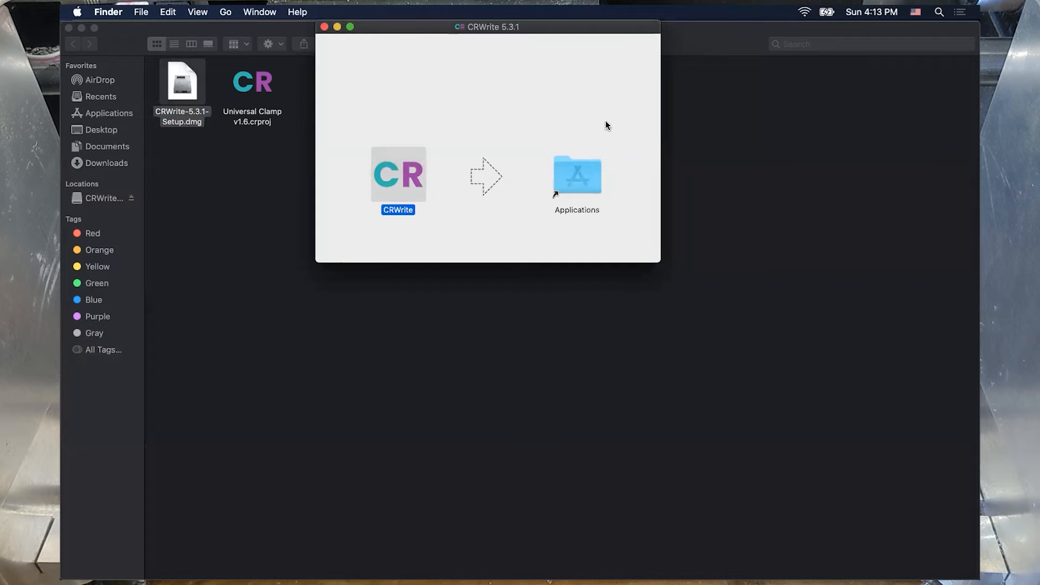
- Search Spotlight for 'crWrite' and launch the app, showing the mill connected
left_click(937, 12)
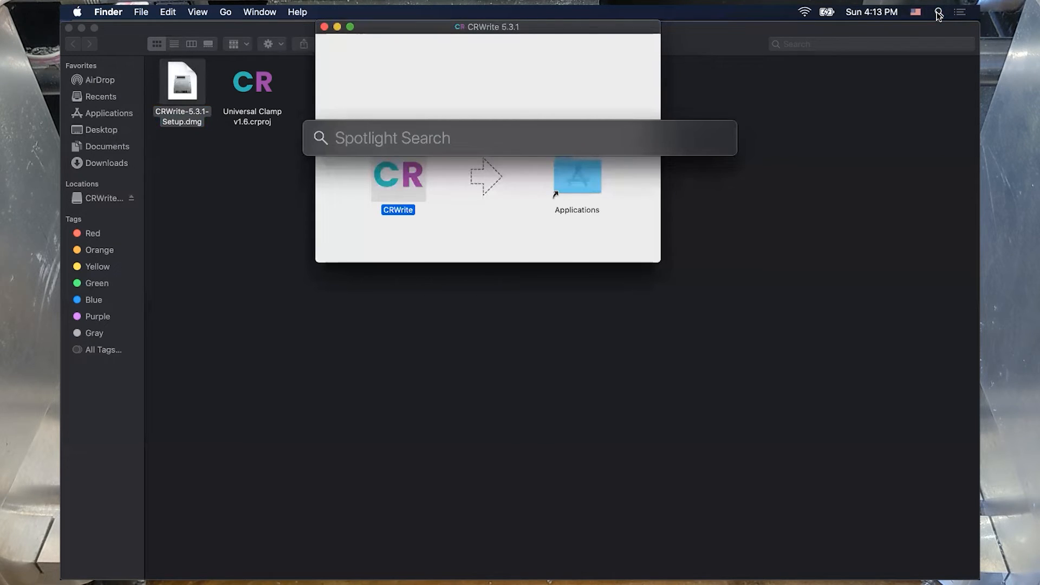
type("crWrite")
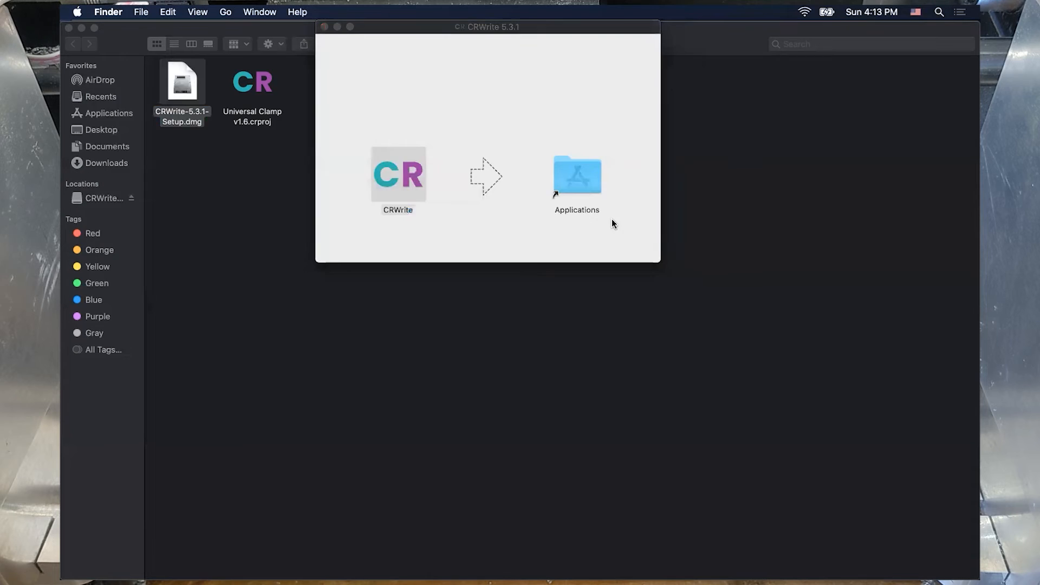
double_click(398, 173)
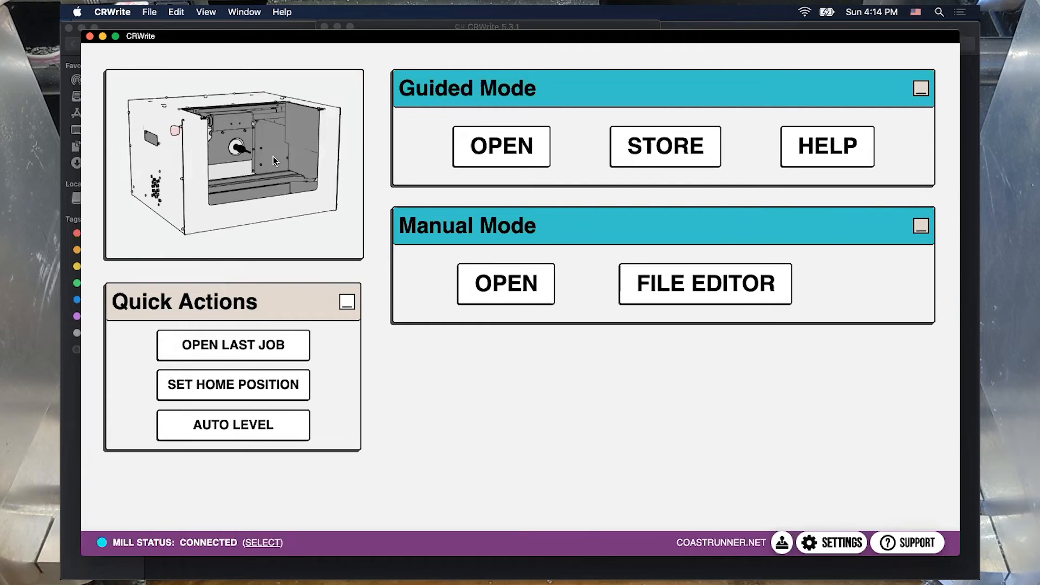
mouse_move(202, 516)
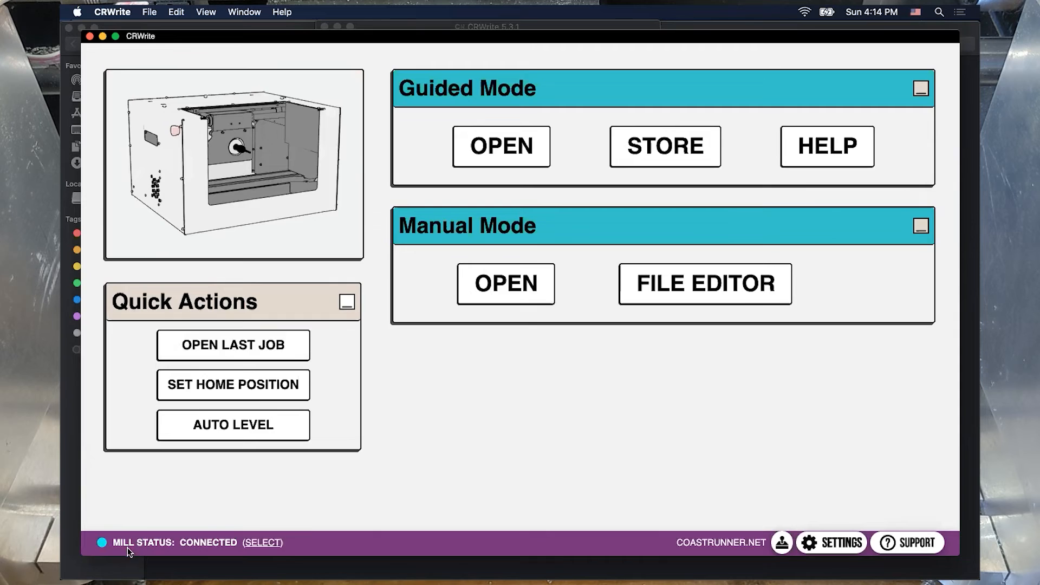
mouse_move(169, 545)
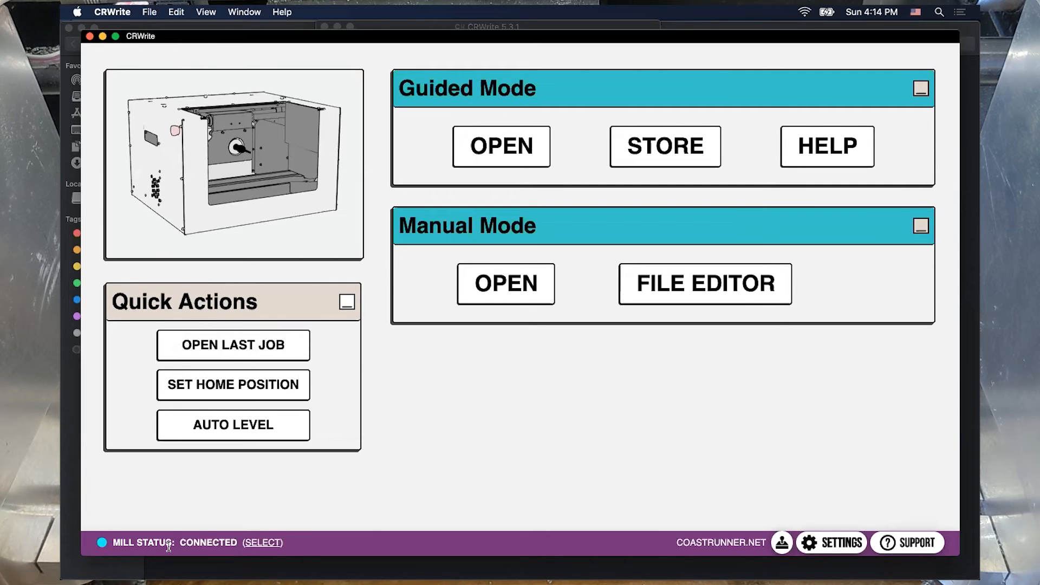
mouse_move(193, 536)
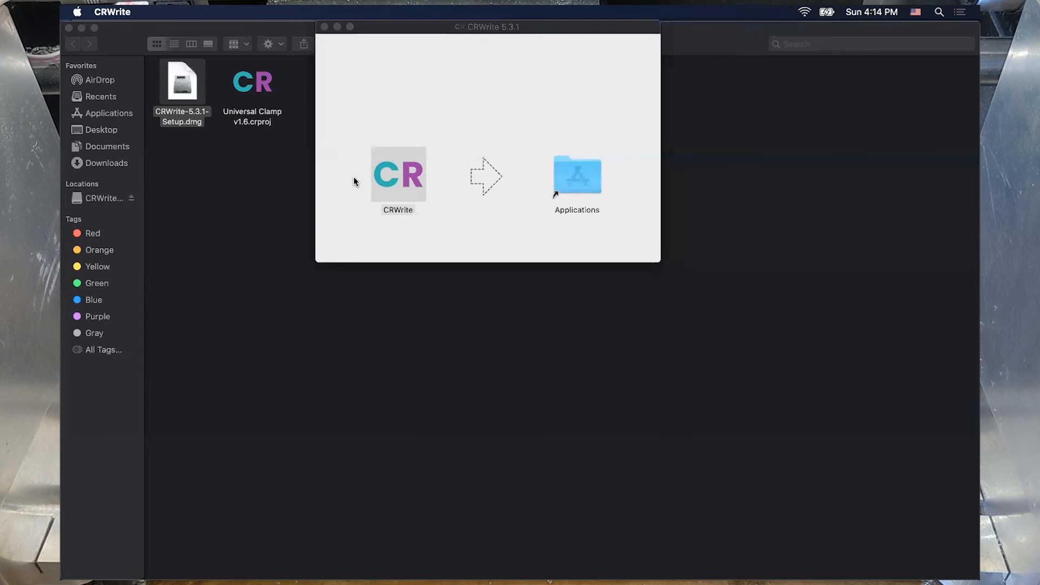
- Relaunch CRWrite from the disk image window, now reporting the mill not connected
double_click(397, 173)
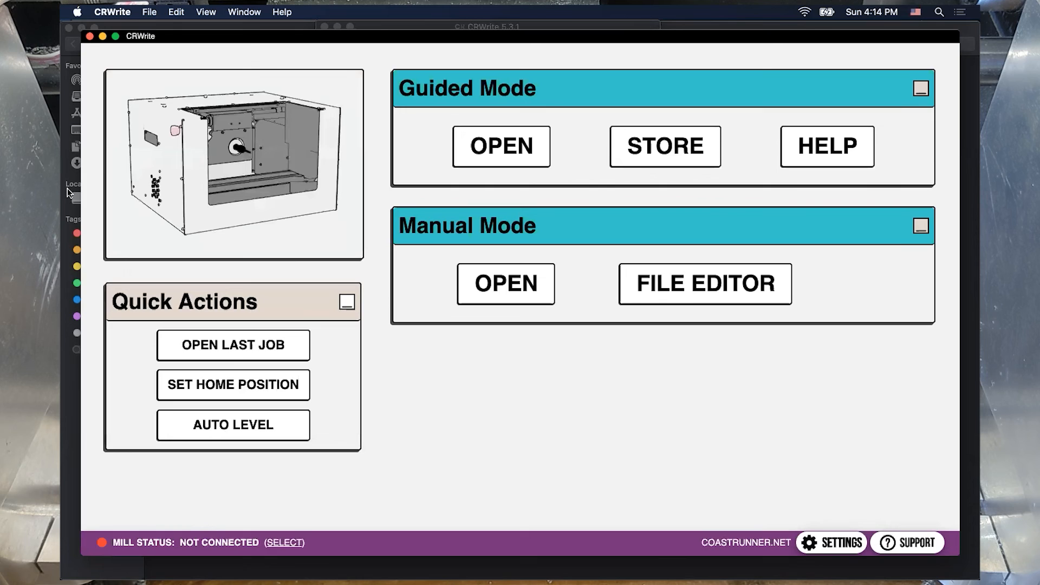
mouse_move(204, 543)
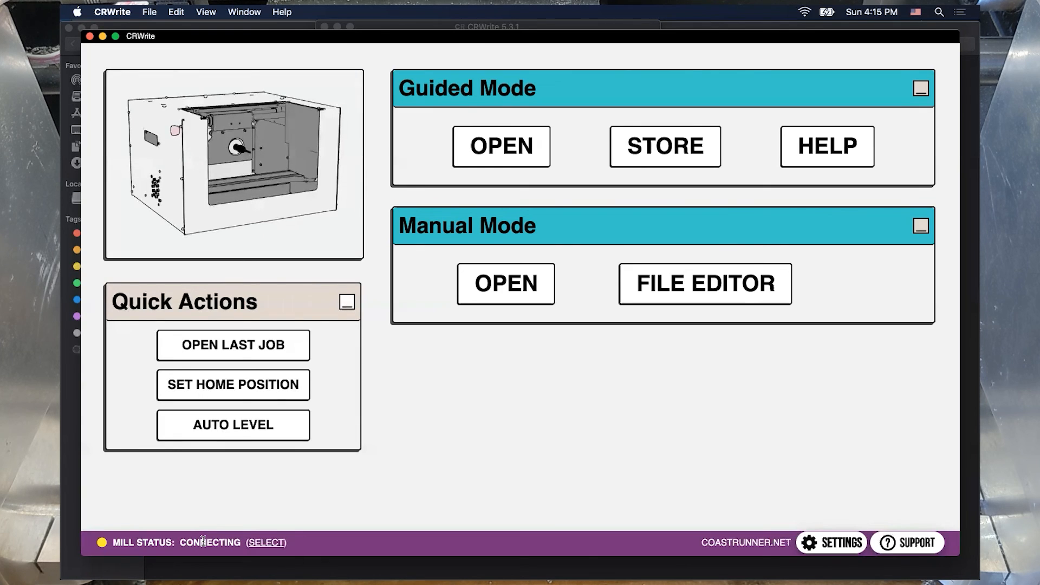
mouse_move(238, 510)
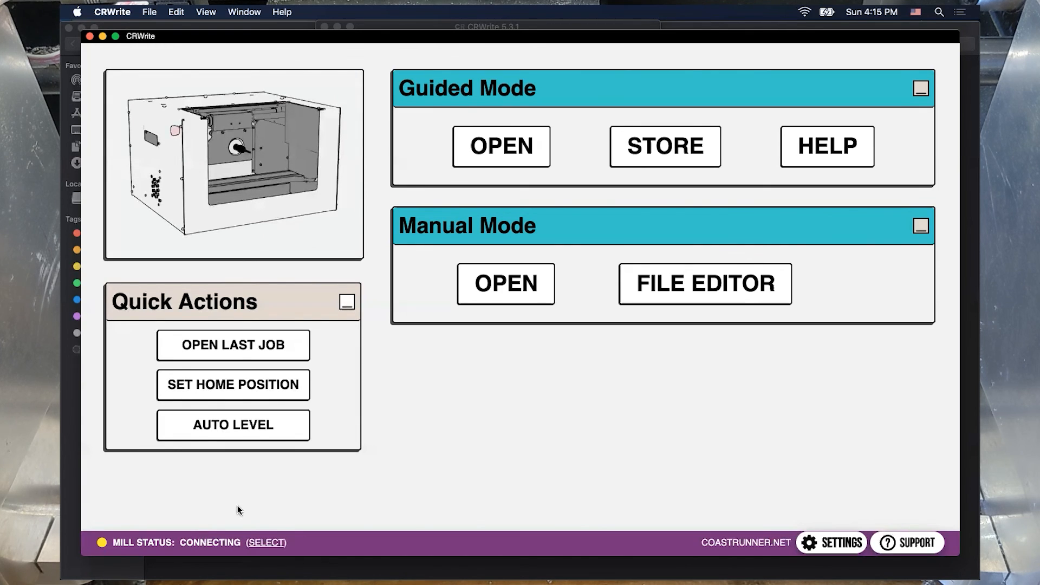